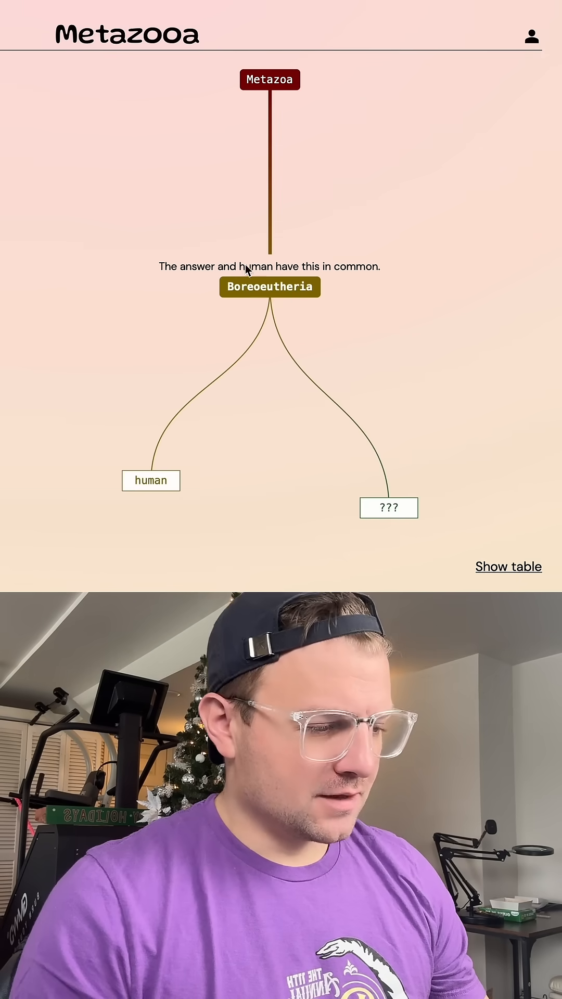
Guess arctic fox and rhinoceros, placing both under Laurasiatheria
{"action": "left_click", "coordinate": [270, 287]}
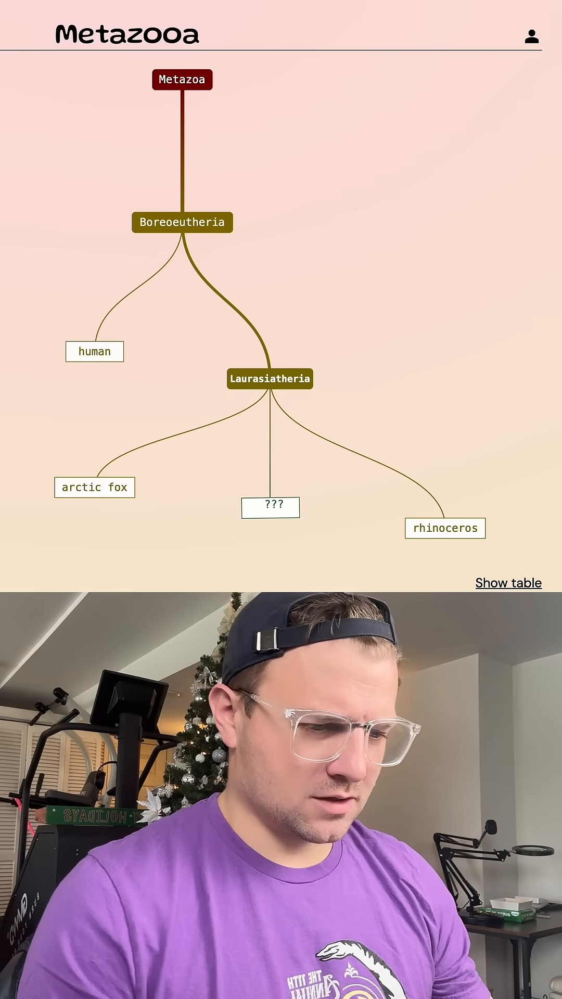
{"action": "left_click", "coordinate": [182, 79]}
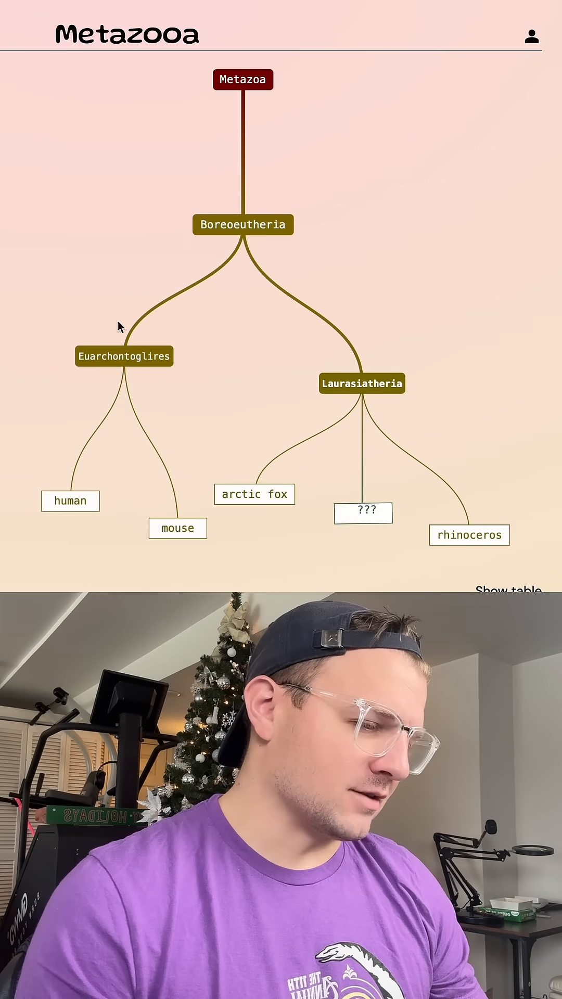
Guess mouse, which joins human under Euarchontoglires
{"action": "left_click", "coordinate": [123, 356]}
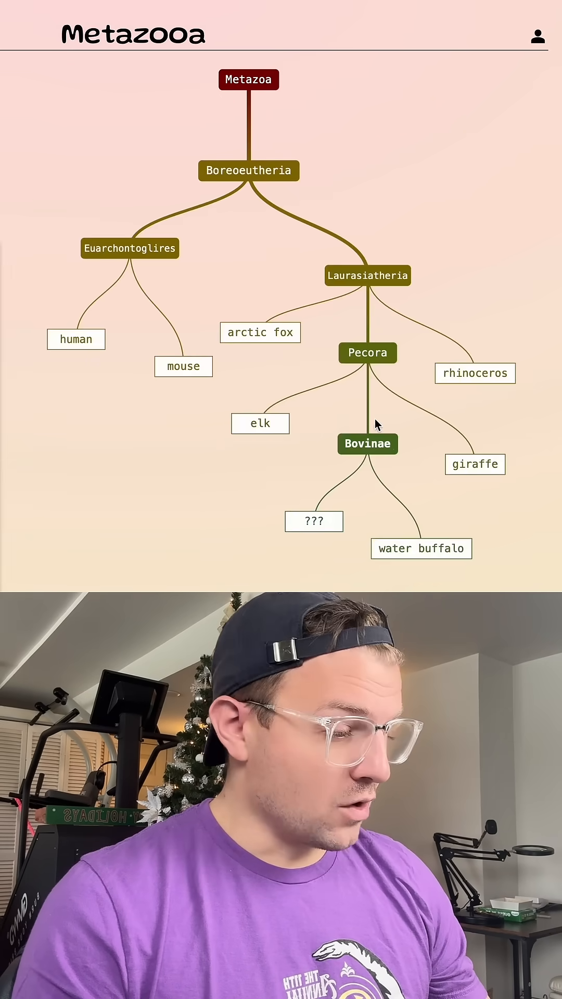
Guess elk, giraffe and water buffalo to narrow the answer to Bovinae
{"action": "left_click", "coordinate": [367, 443]}
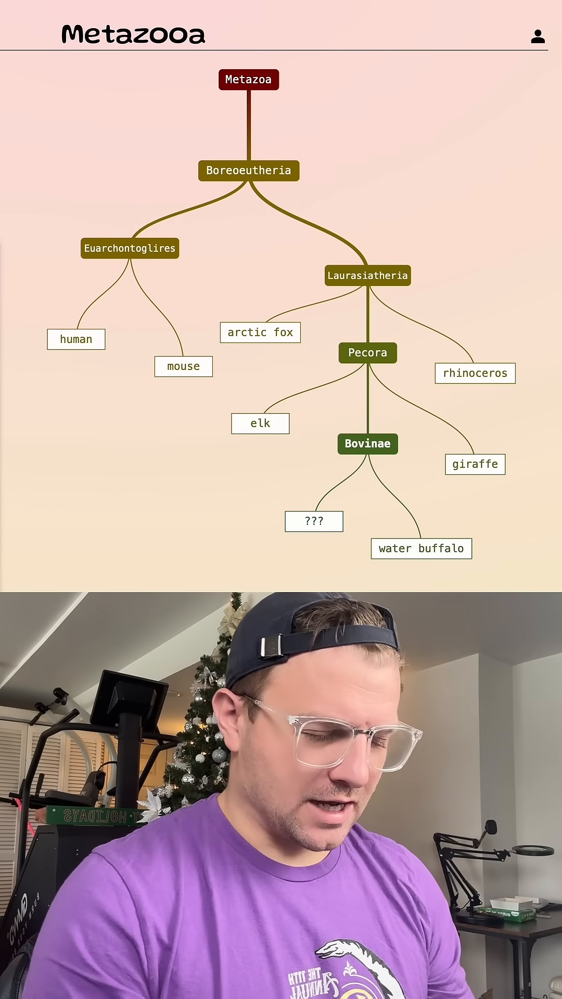
Guess cattle, revealing it as the highlighted answer beside water buffalo
{"action": "left_click", "coordinate": [367, 353]}
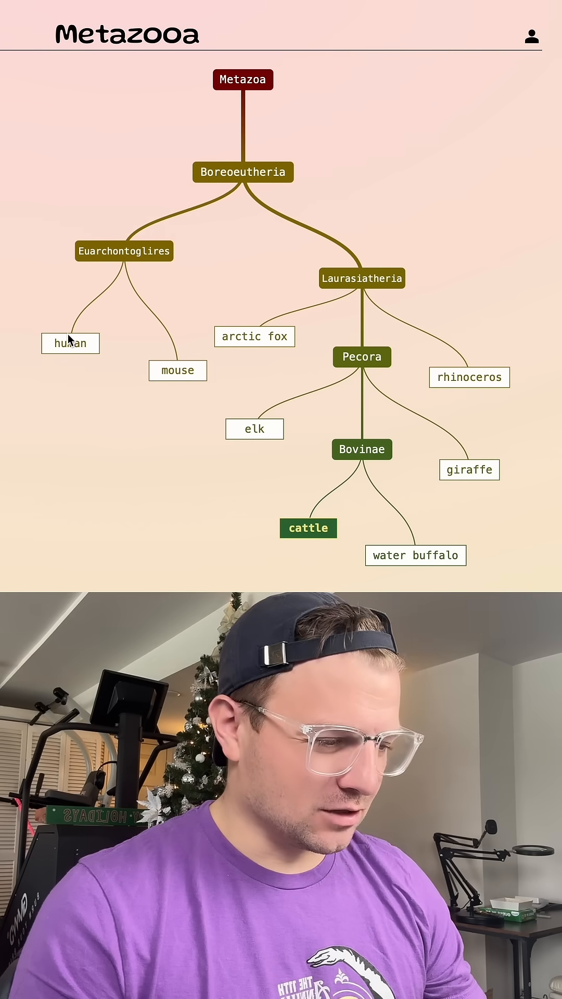
{"action": "mouse_move", "coordinate": [481, 449]}
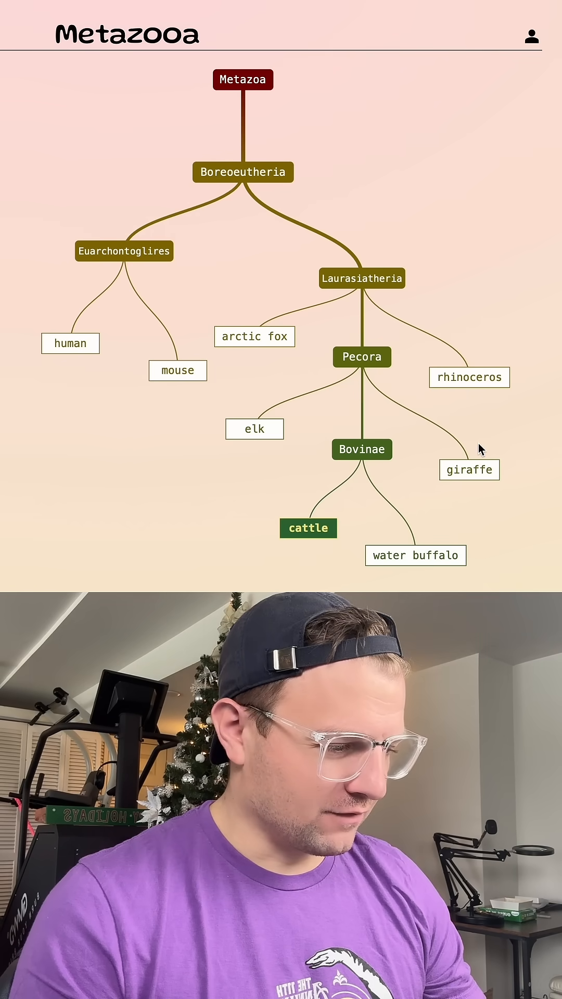